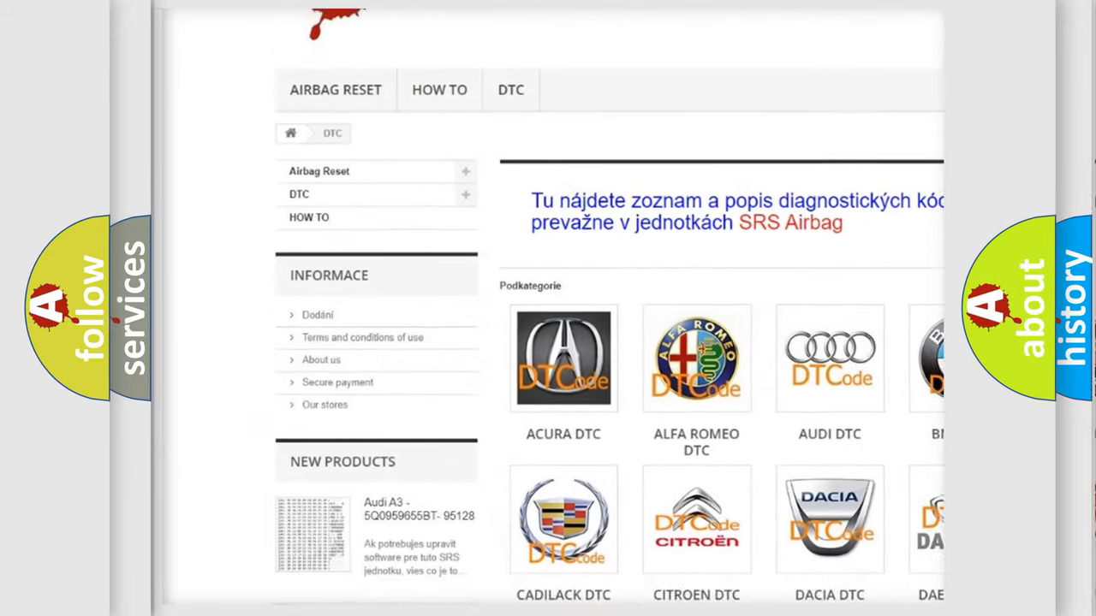
scroll(down, 3)
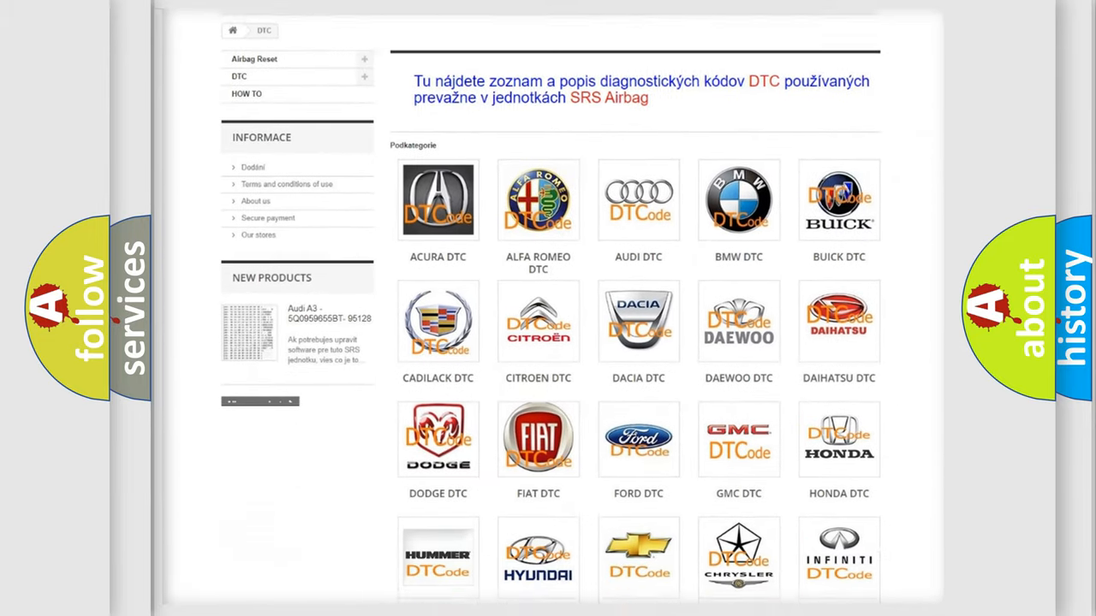
scroll(down, 3)
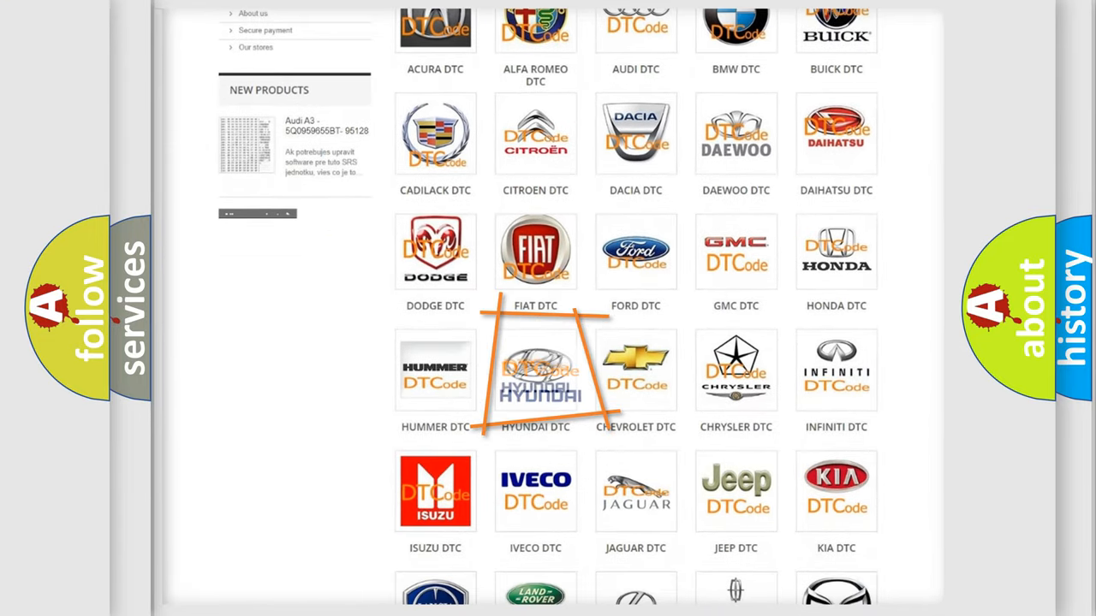